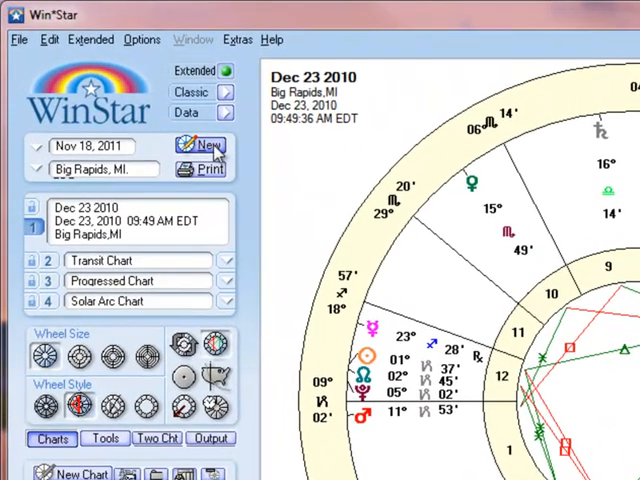
# Start a new chart, bringing up the prefilled Enter Chart Data form.
pyautogui.click(204, 146)
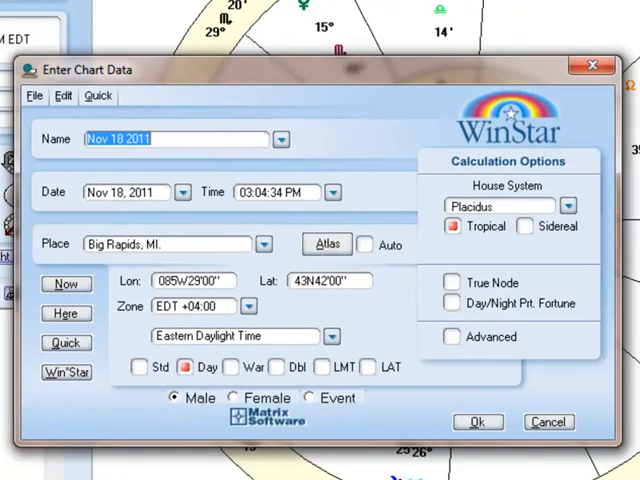
pyautogui.moveTo(280, 139)
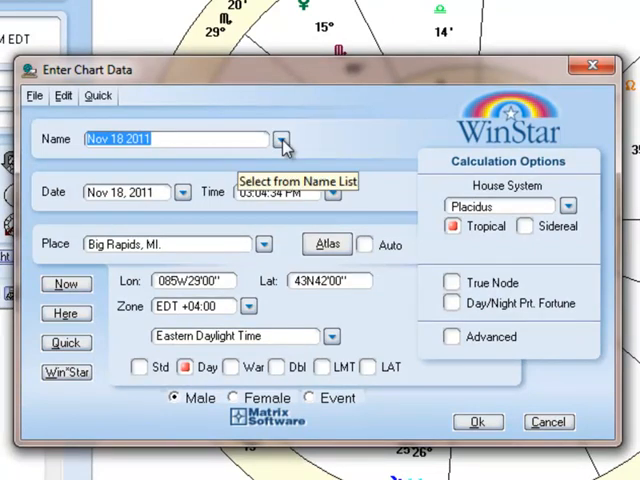
pyautogui.click(281, 139)
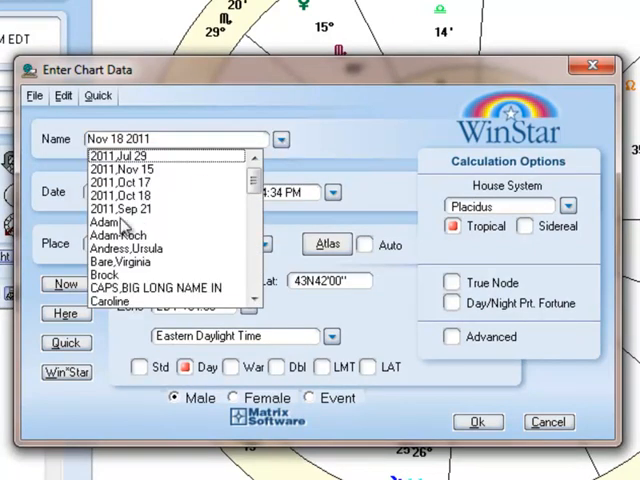
pyautogui.click(104, 221)
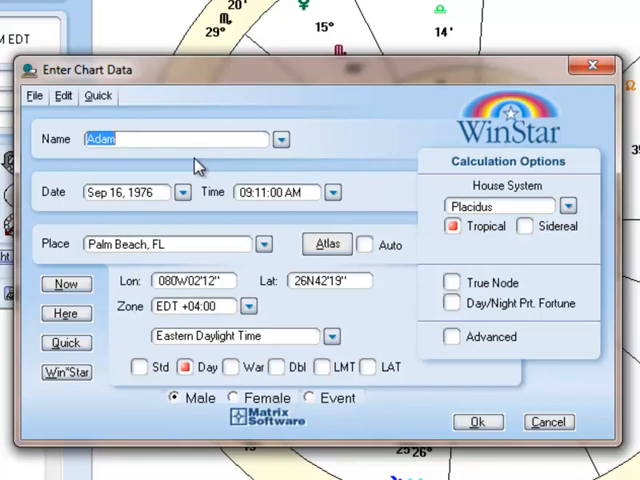
pyautogui.moveTo(182, 152)
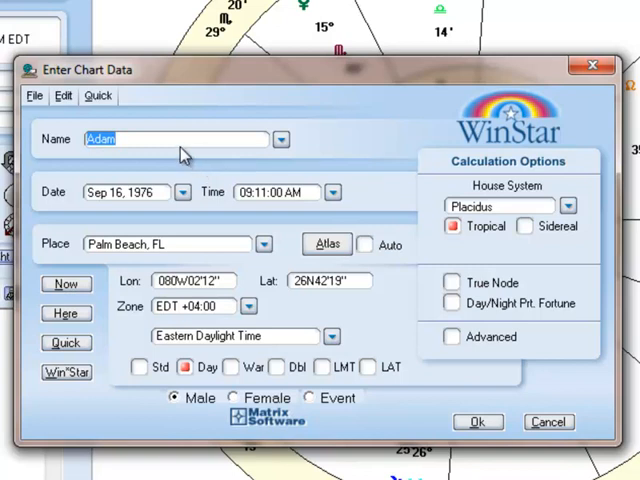
pyautogui.click(176, 139)
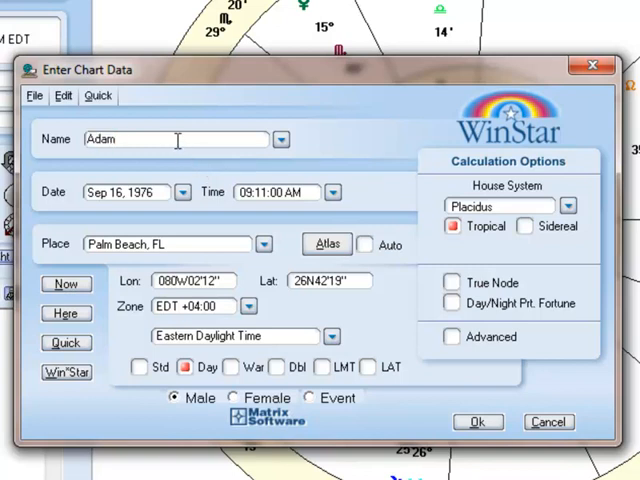
# Enter the chart name 'Testing' and the date 5 20 2001.
pyautogui.write('Testing')
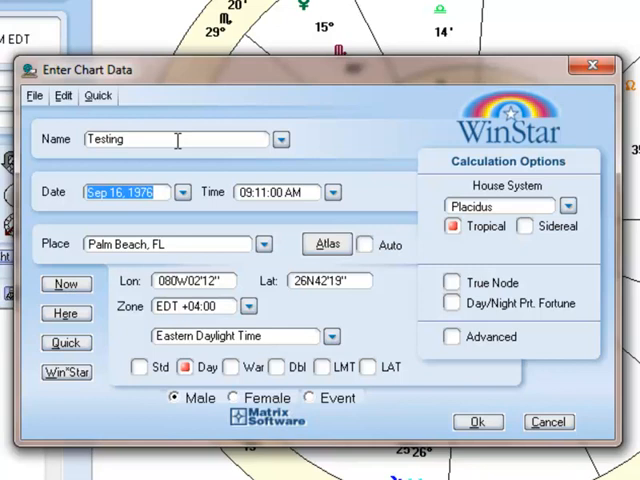
pyautogui.write('5')
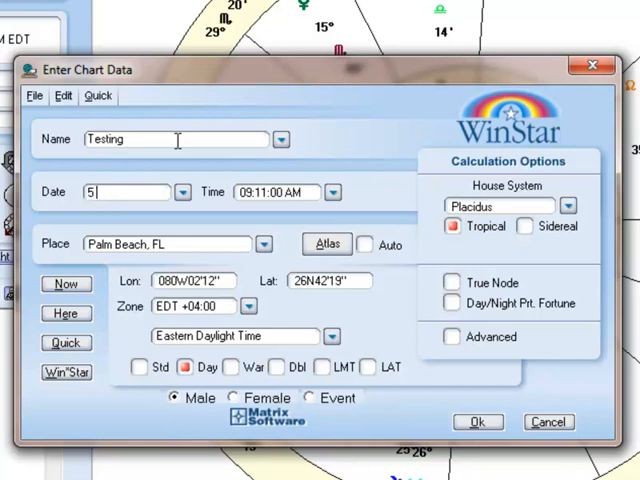
pyautogui.write('20')
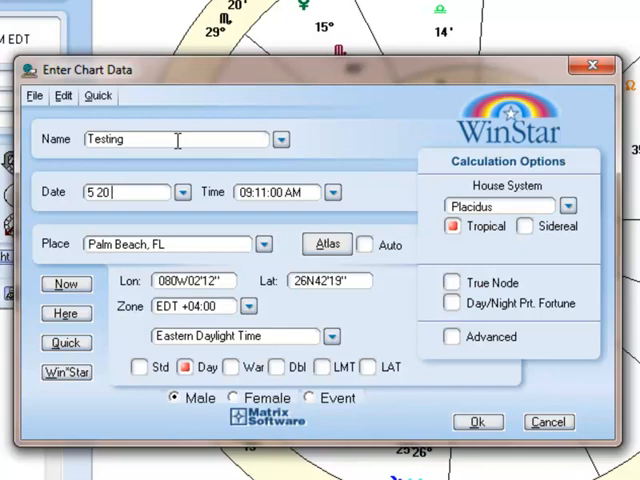
pyautogui.write('2001')
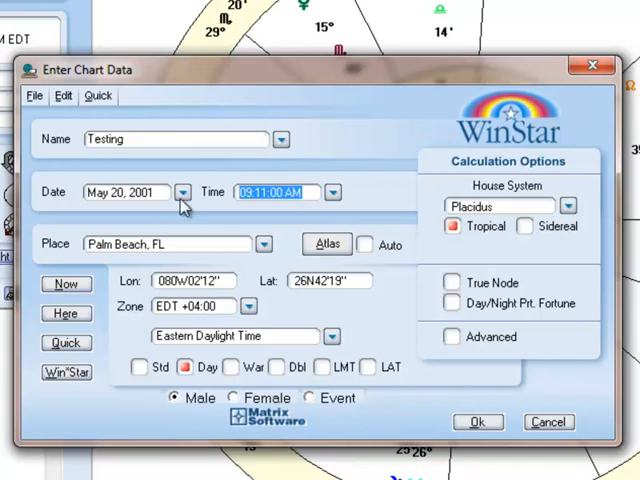
# Change the date's month to June and begin entering the 5:35 am time.
pyautogui.click(183, 192)
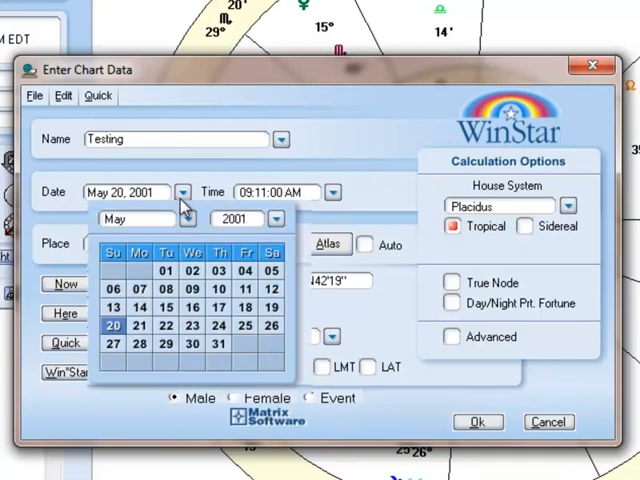
pyautogui.click(186, 218)
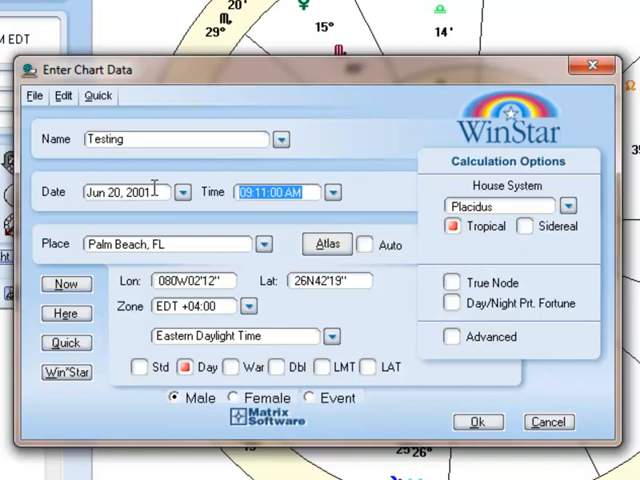
pyautogui.write('5 35 am')
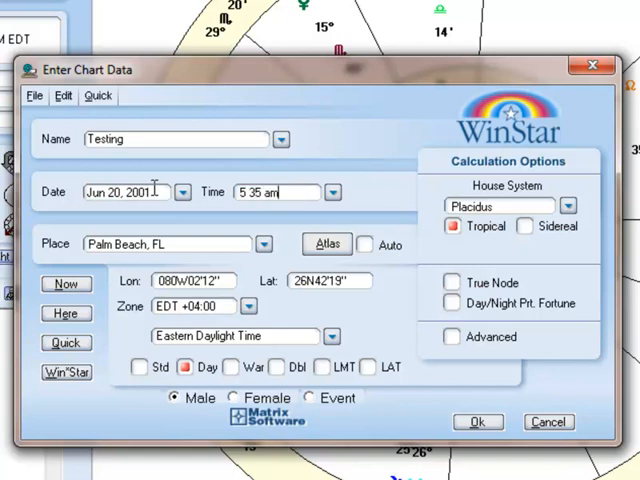
# Check the Time dropdown to confirm 05:35:00 AM.
pyautogui.click(333, 192)
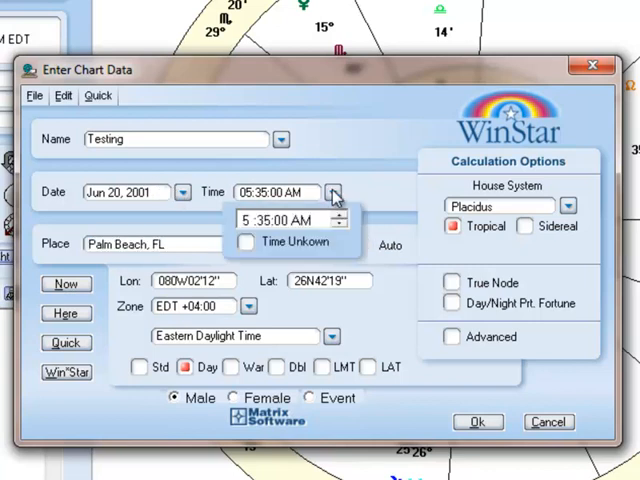
pyautogui.click(333, 192)
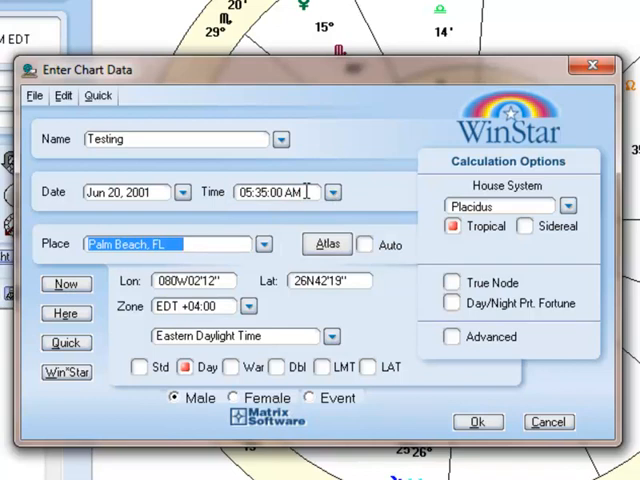
# Set the birthplace to Big Rapids, MI via the atlas (085W29'01", 43N41'53").
pyautogui.write('big rapids')
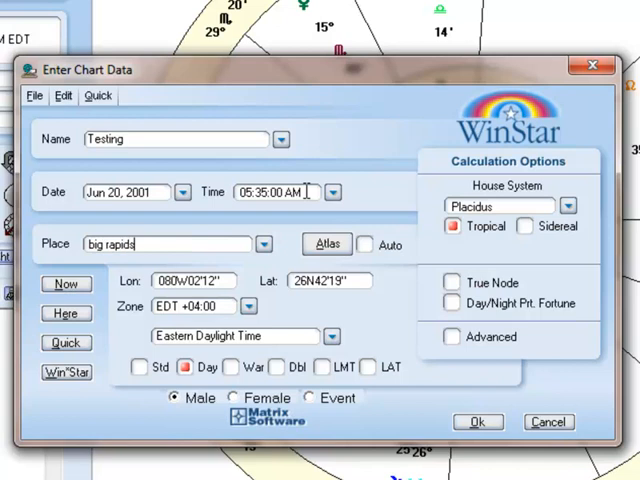
pyautogui.write(', mi')
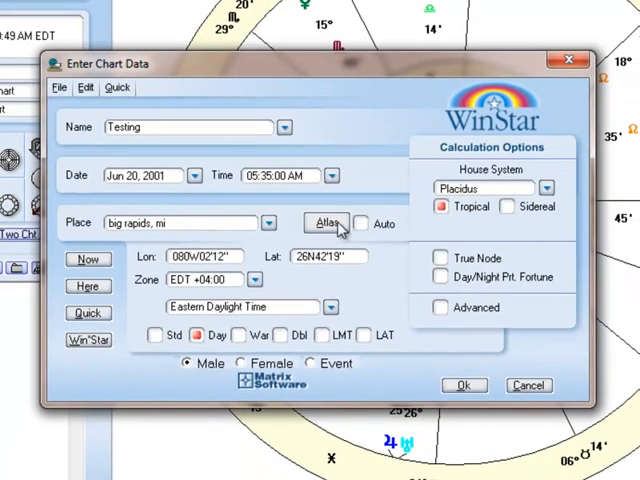
pyautogui.click(324, 222)
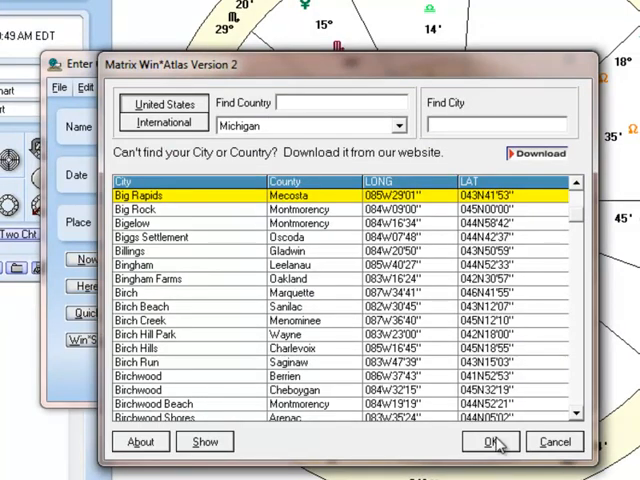
pyautogui.click(489, 441)
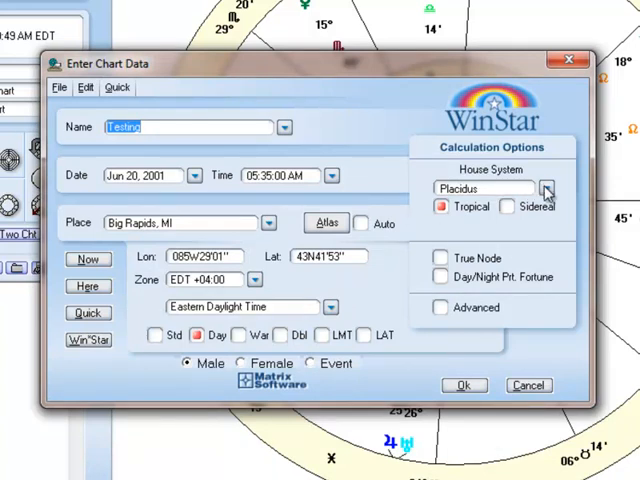
pyautogui.click(548, 188)
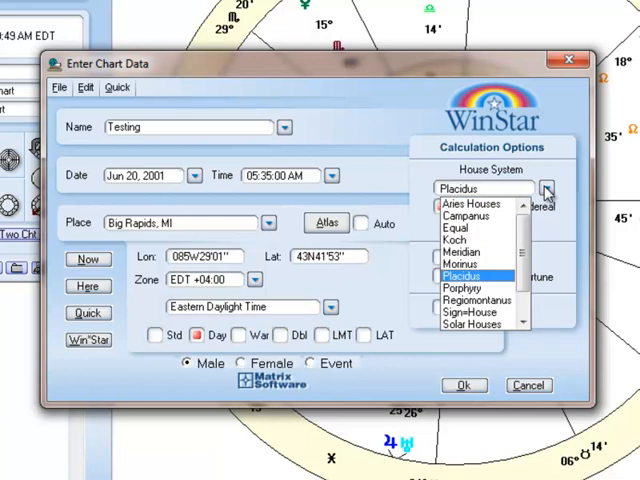
# Select Koch in place of Placidus as the house system.
pyautogui.click(462, 239)
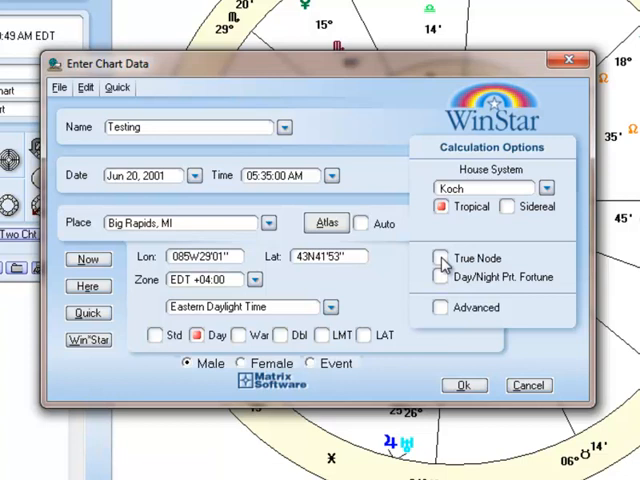
# Test Sidereal, True Node and Day/Night Fortune, ending on Tropical with Advanced enabled.
pyautogui.click(508, 206)
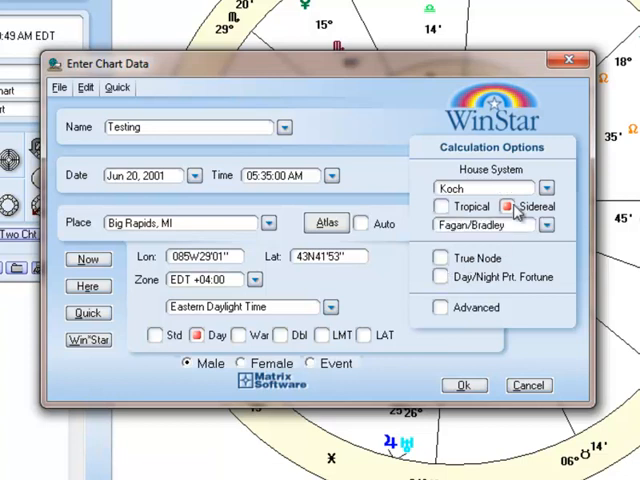
pyautogui.click(508, 206)
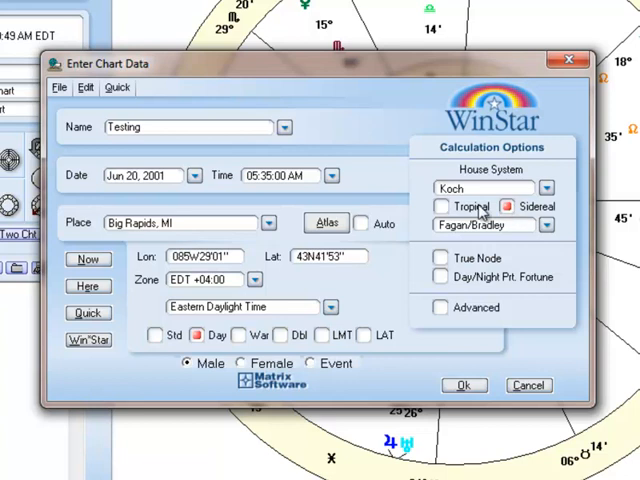
pyautogui.click(442, 206)
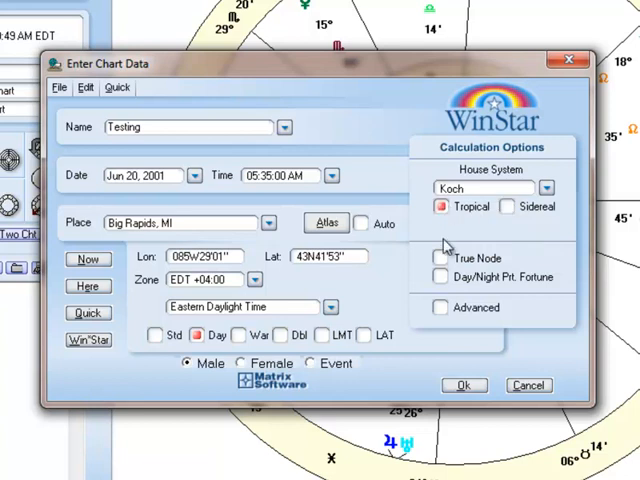
pyautogui.click(439, 258)
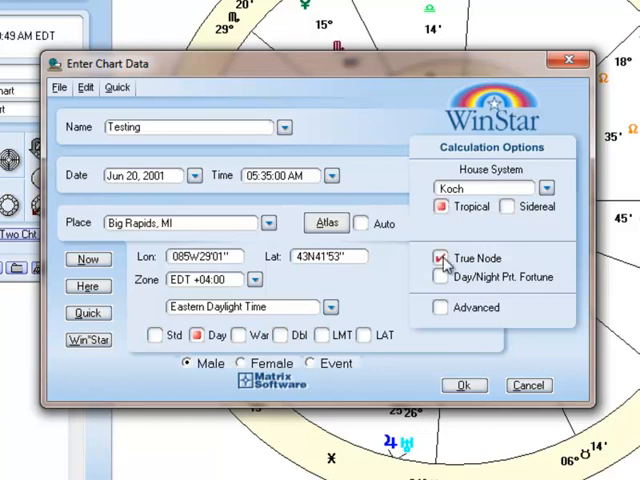
pyautogui.click(439, 258)
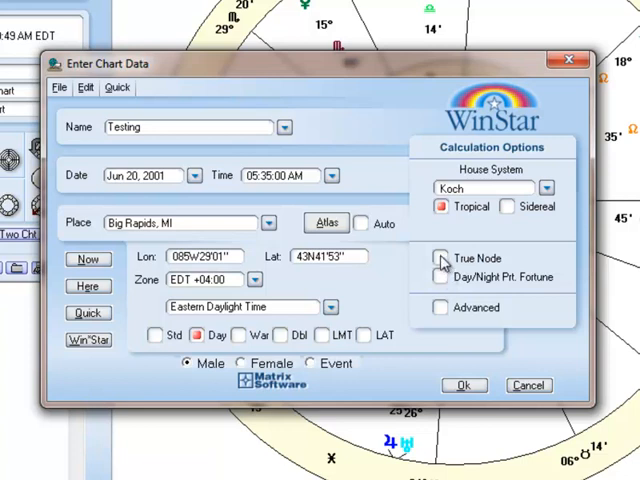
pyautogui.moveTo(440, 278)
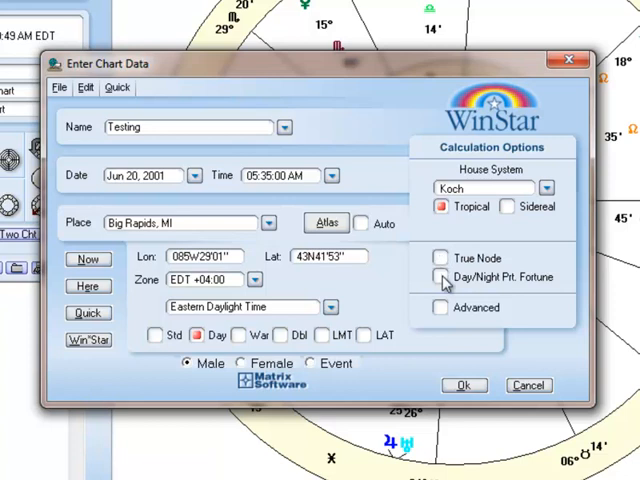
pyautogui.click(439, 277)
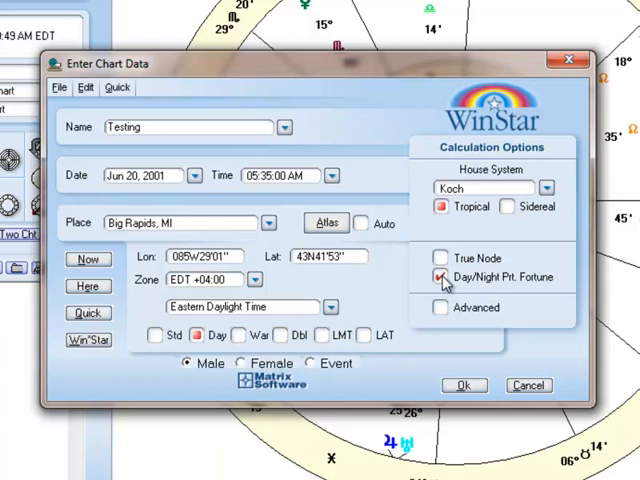
pyautogui.click(439, 277)
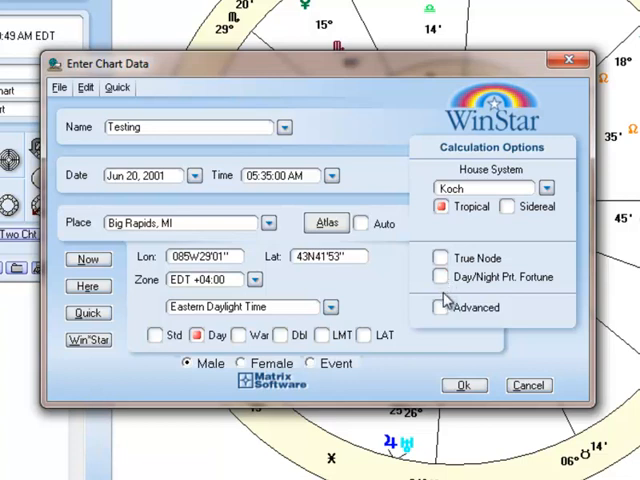
pyautogui.click(439, 307)
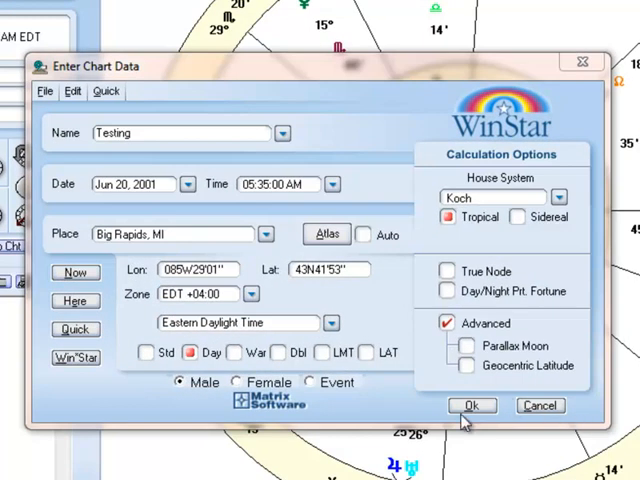
pyautogui.moveTo(482, 412)
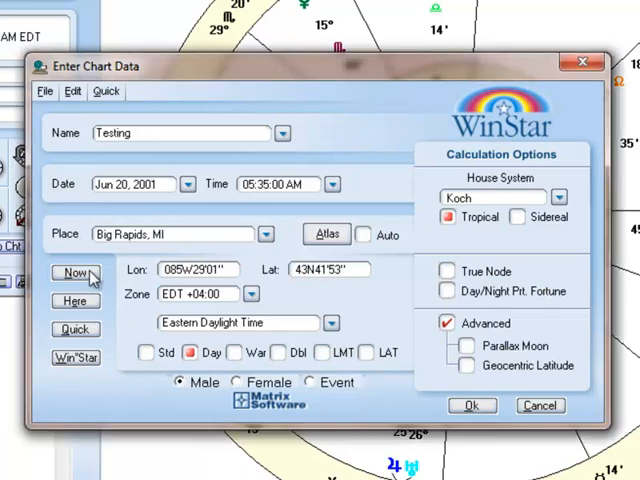
pyautogui.moveTo(78, 275)
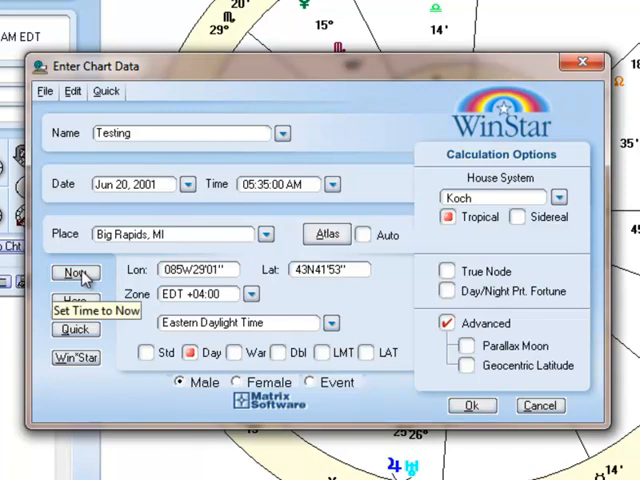
pyautogui.moveTo(75, 301)
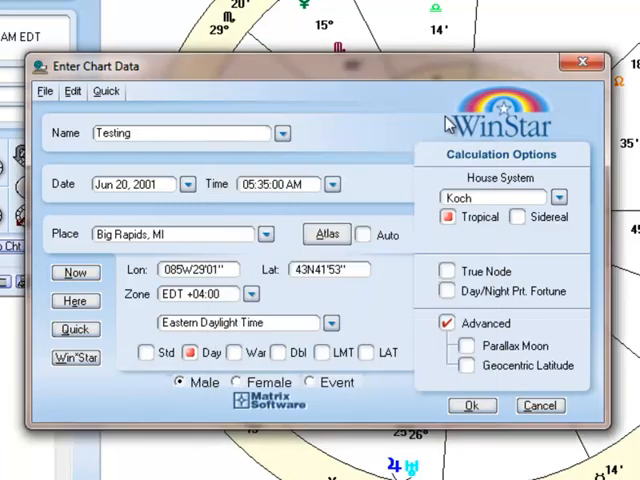
# Confirm the entry form to calculate the Testing chart wheel at 05:35 AM EDT.
pyautogui.click(75, 357)
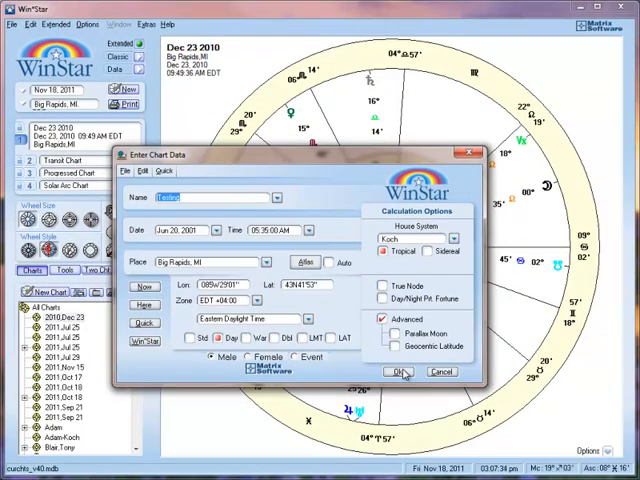
pyautogui.click(397, 371)
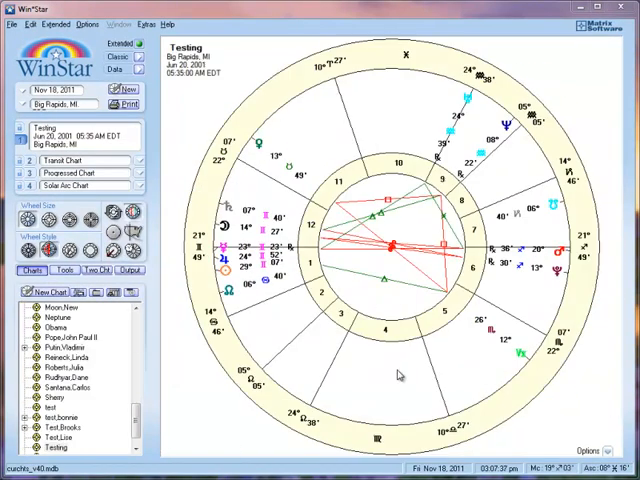